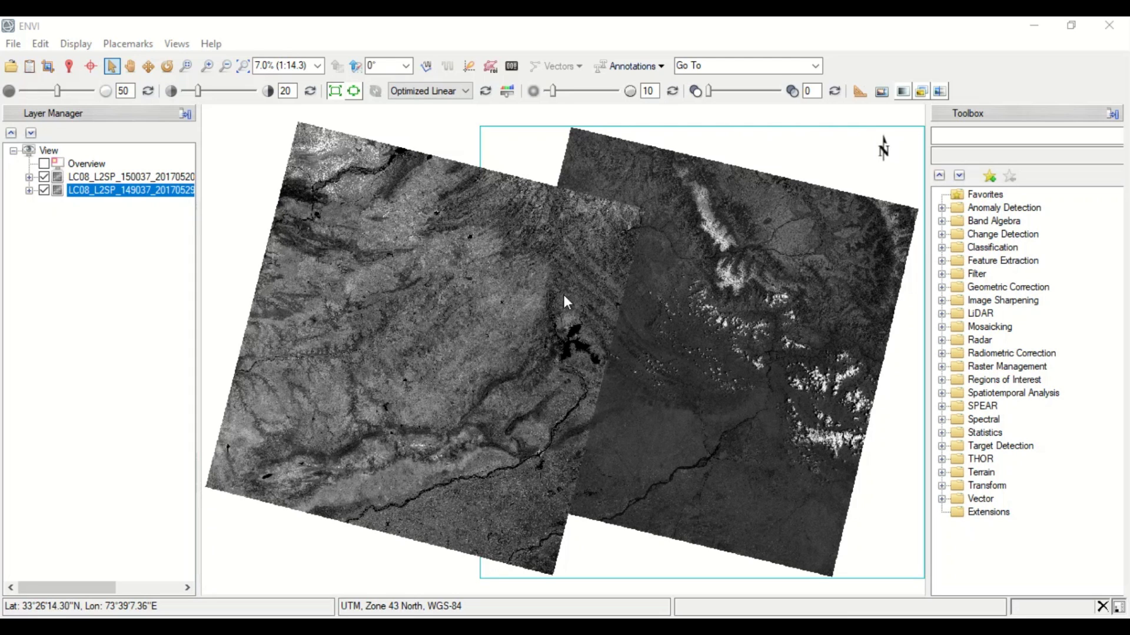
{"action": "mouse_move", "coordinate": [468, 350]}
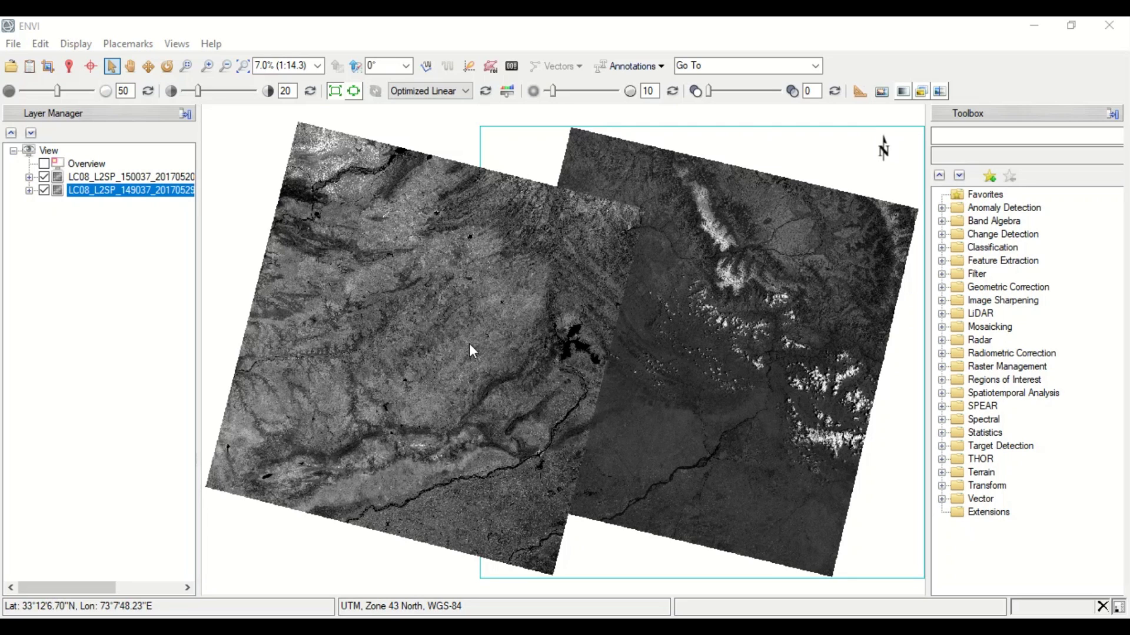
{"action": "mouse_move", "coordinate": [420, 357]}
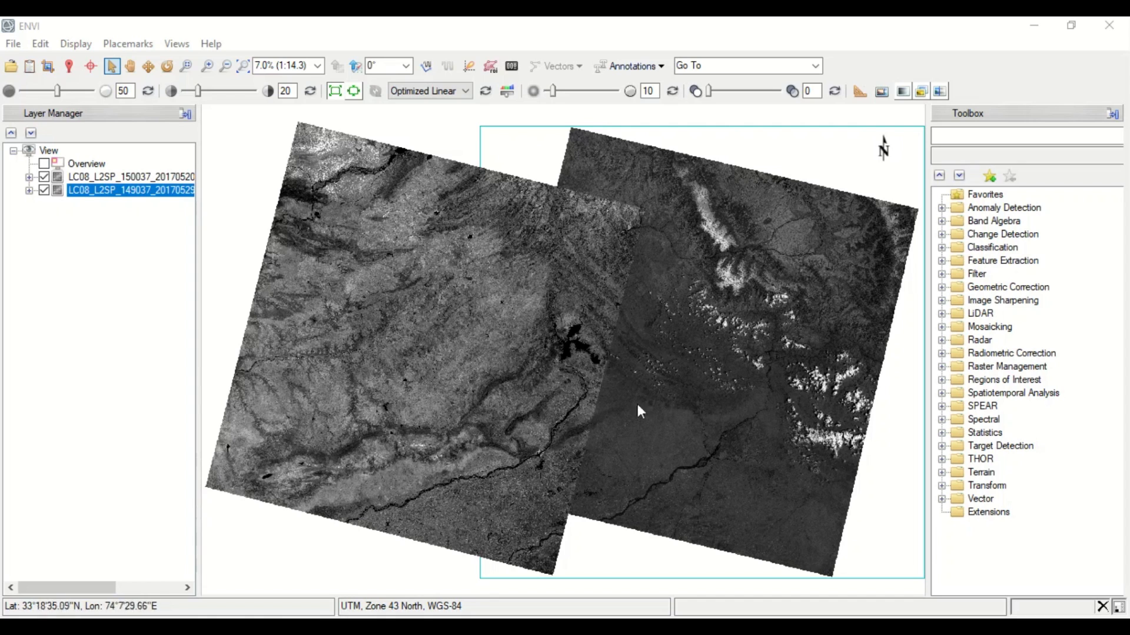
{"action": "mouse_move", "coordinate": [125, 325]}
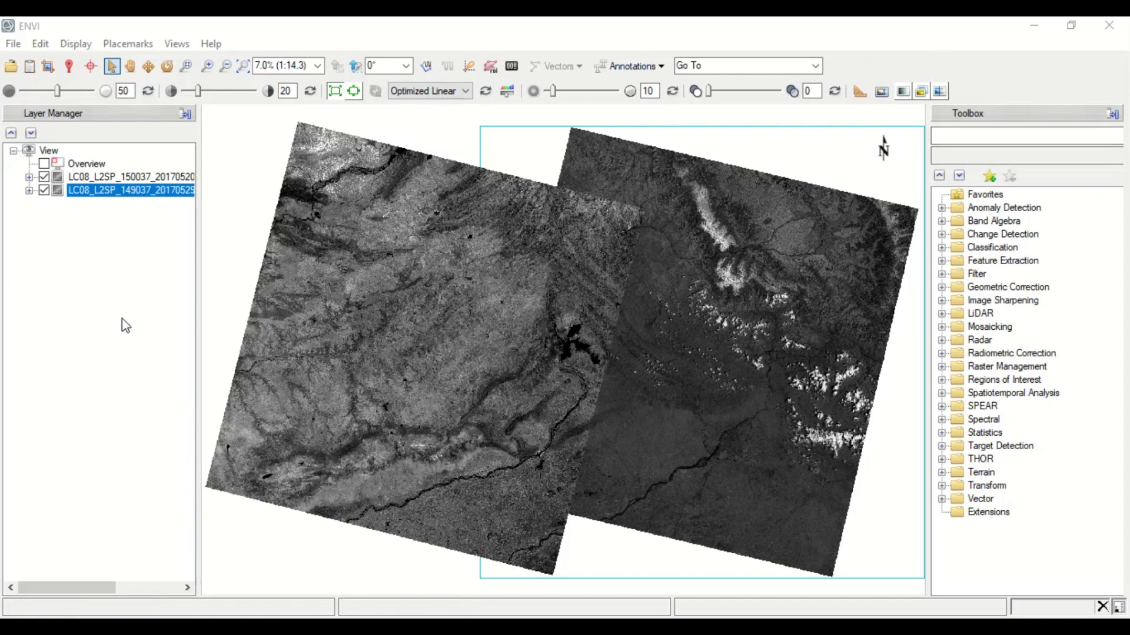
{"action": "mouse_move", "coordinate": [529, 344]}
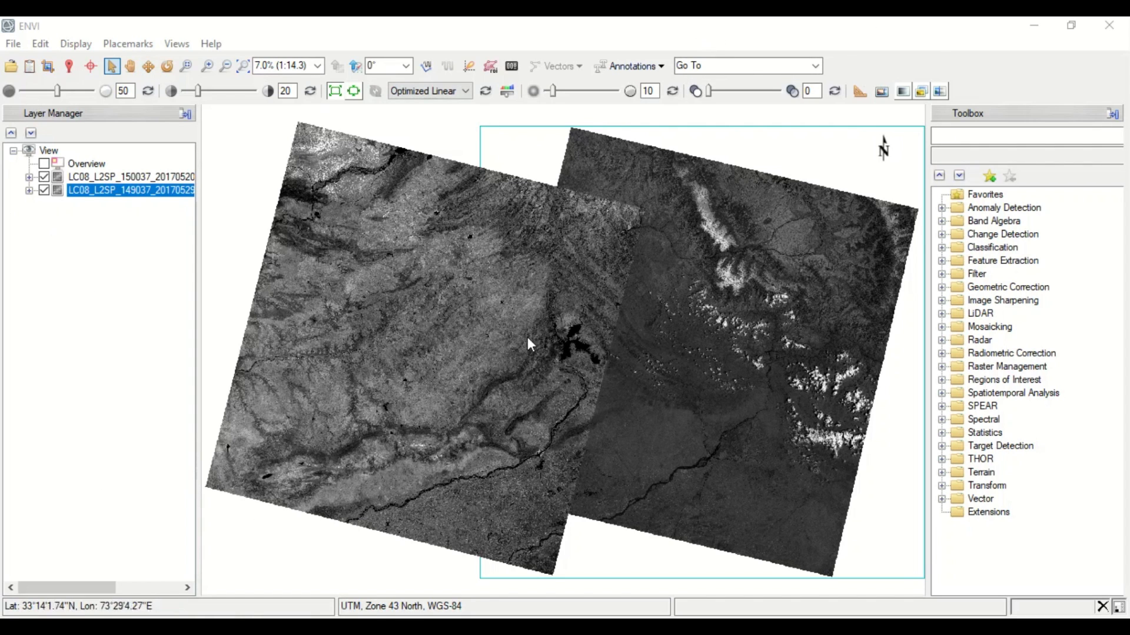
{"action": "mouse_move", "coordinate": [497, 375]}
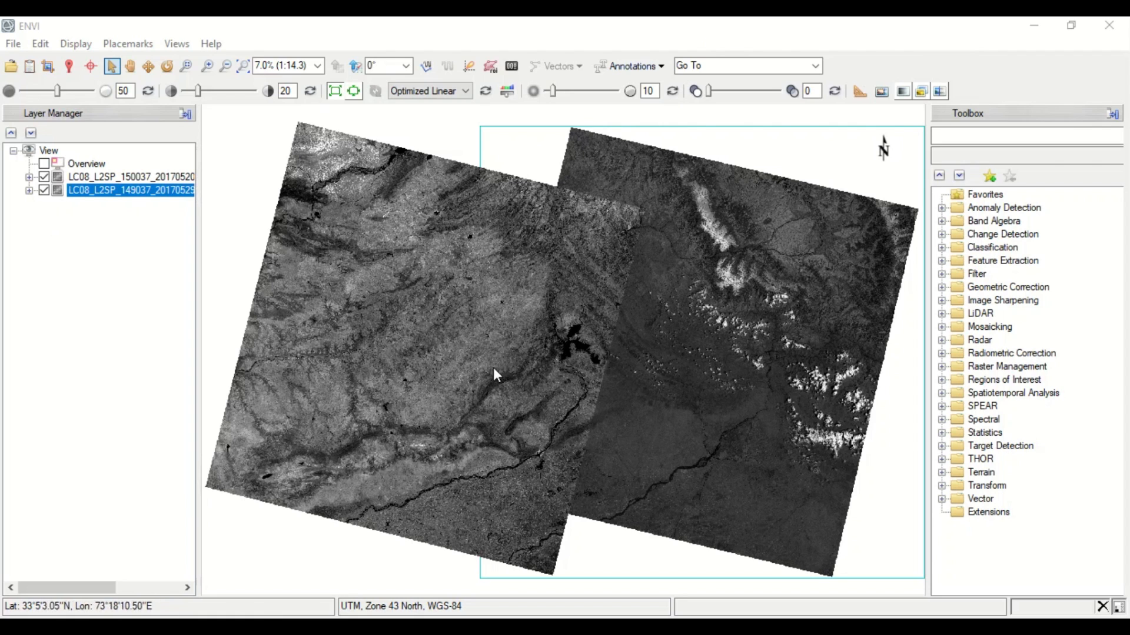
{"action": "mouse_move", "coordinate": [487, 424]}
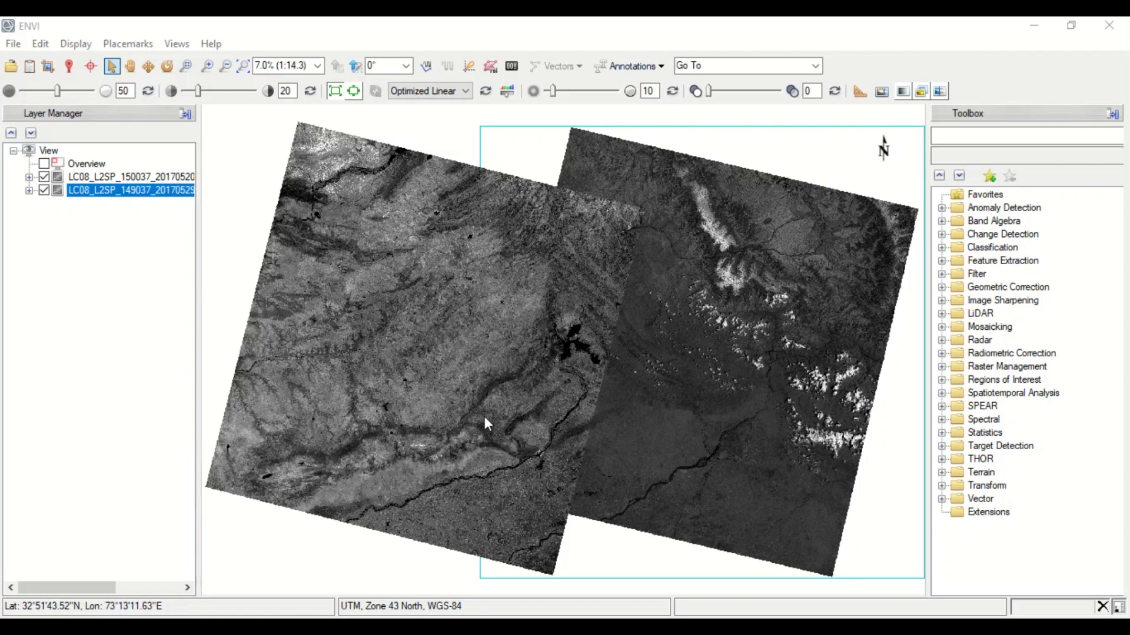
{"action": "mouse_move", "coordinate": [668, 200]}
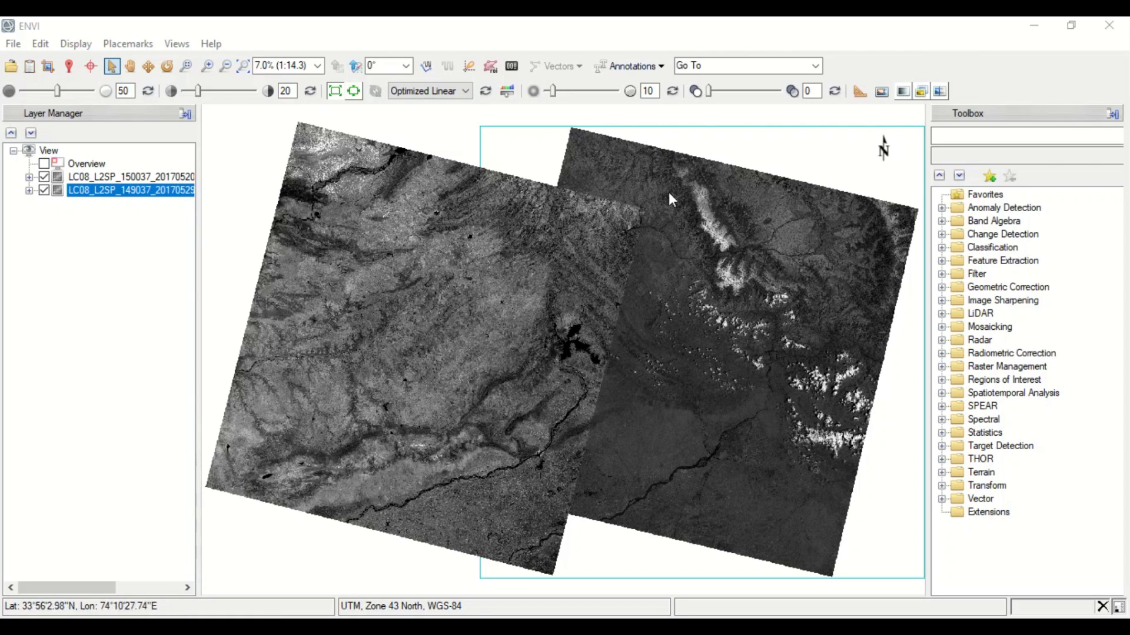
{"action": "mouse_move", "coordinate": [389, 414]}
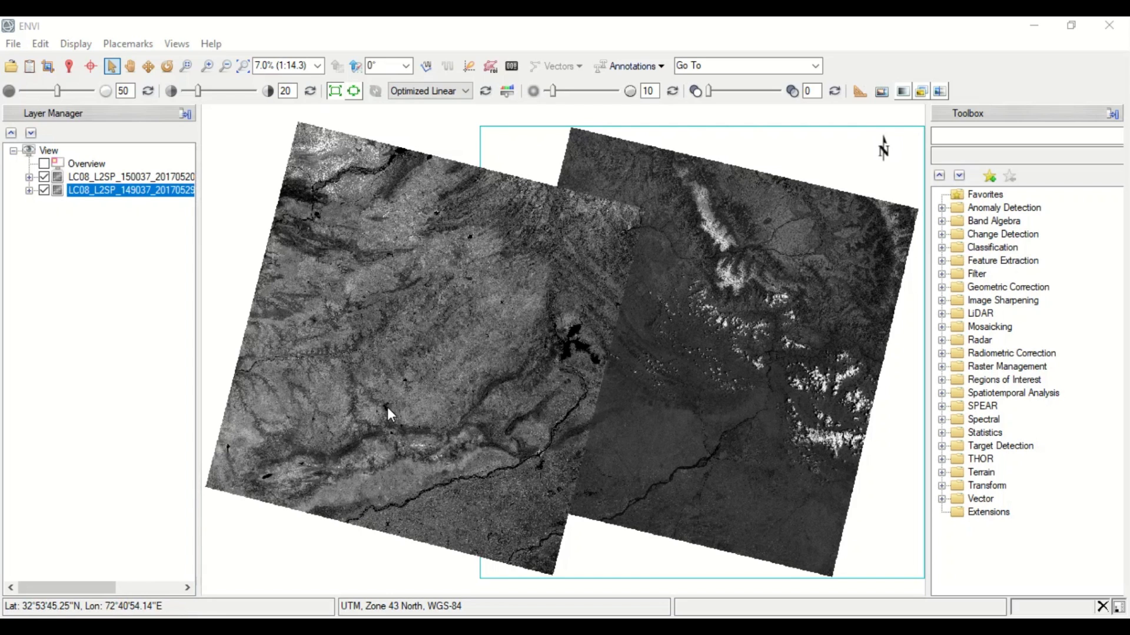
{"action": "mouse_move", "coordinate": [825, 362]}
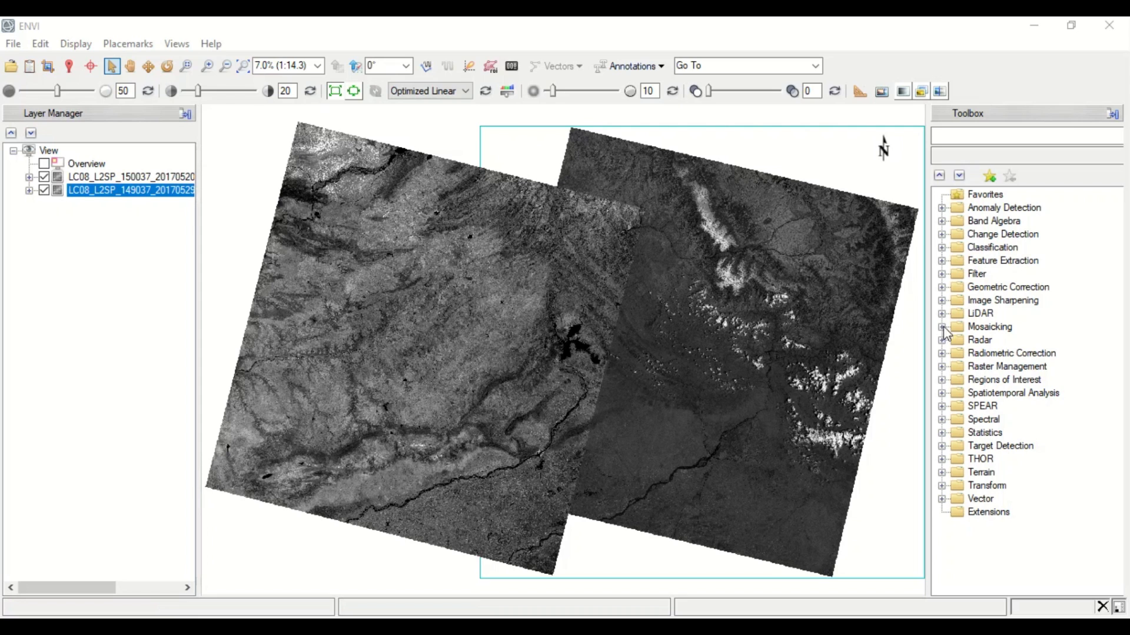
Expand Mosaicking in the Toolbox and launch Seamless Mosaic.
{"action": "left_click", "coordinate": [942, 326]}
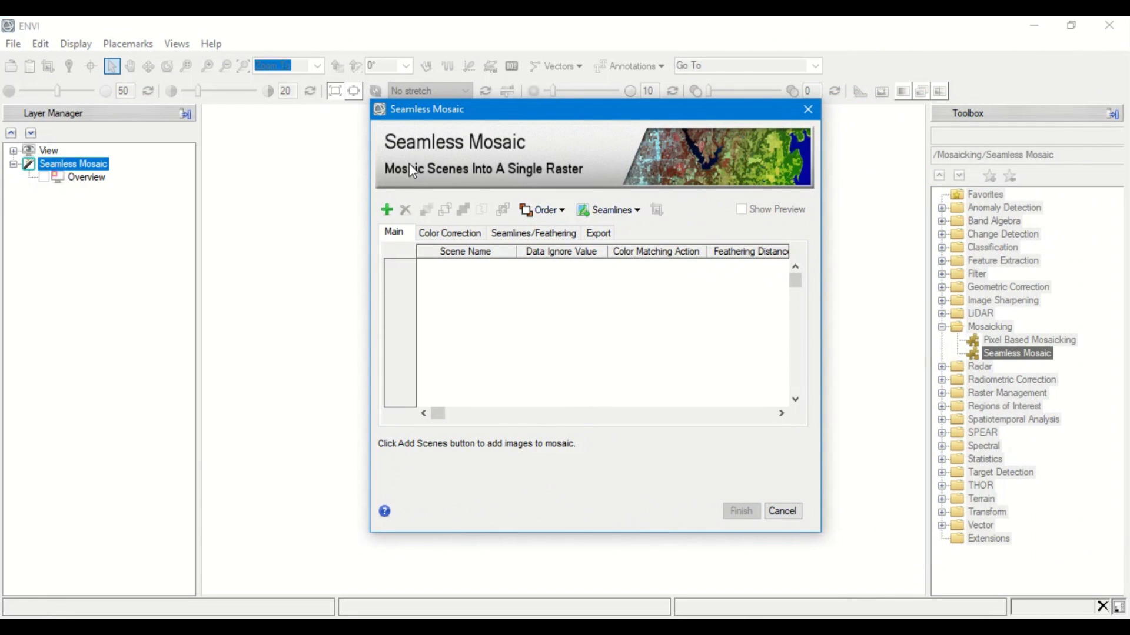
{"action": "mouse_move", "coordinate": [610, 173]}
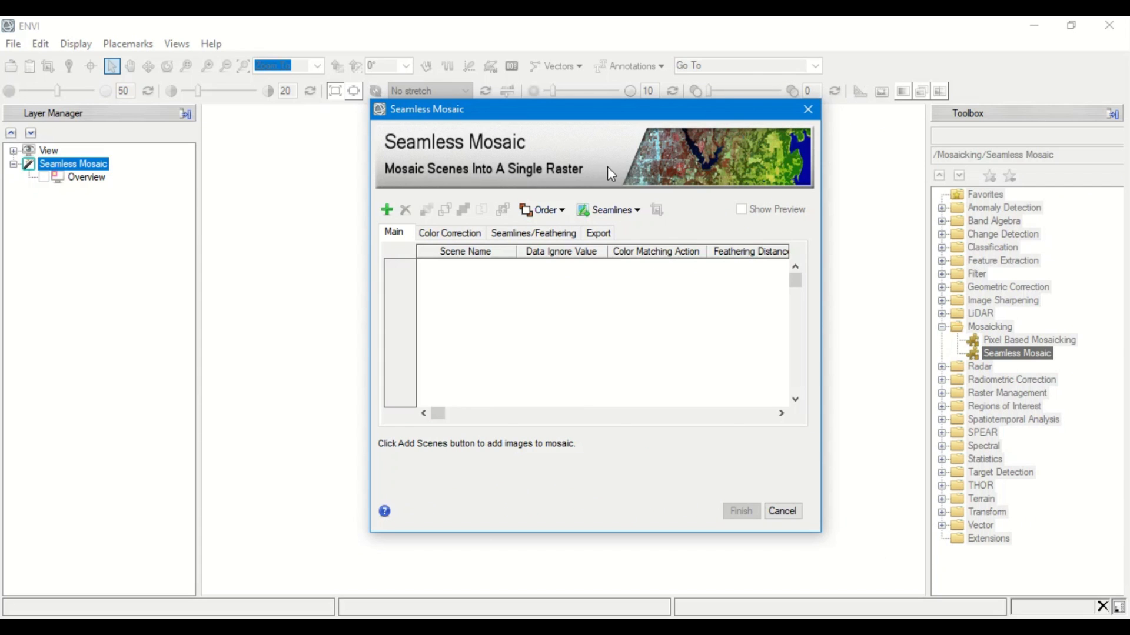
{"action": "mouse_move", "coordinate": [590, 177]}
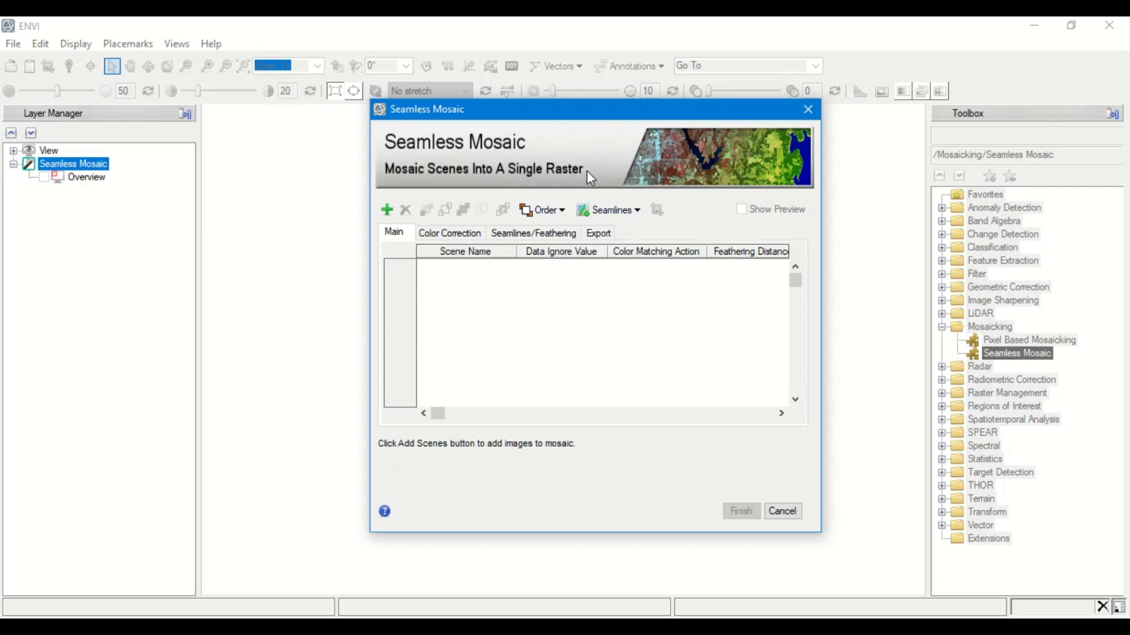
{"action": "mouse_move", "coordinate": [397, 247]}
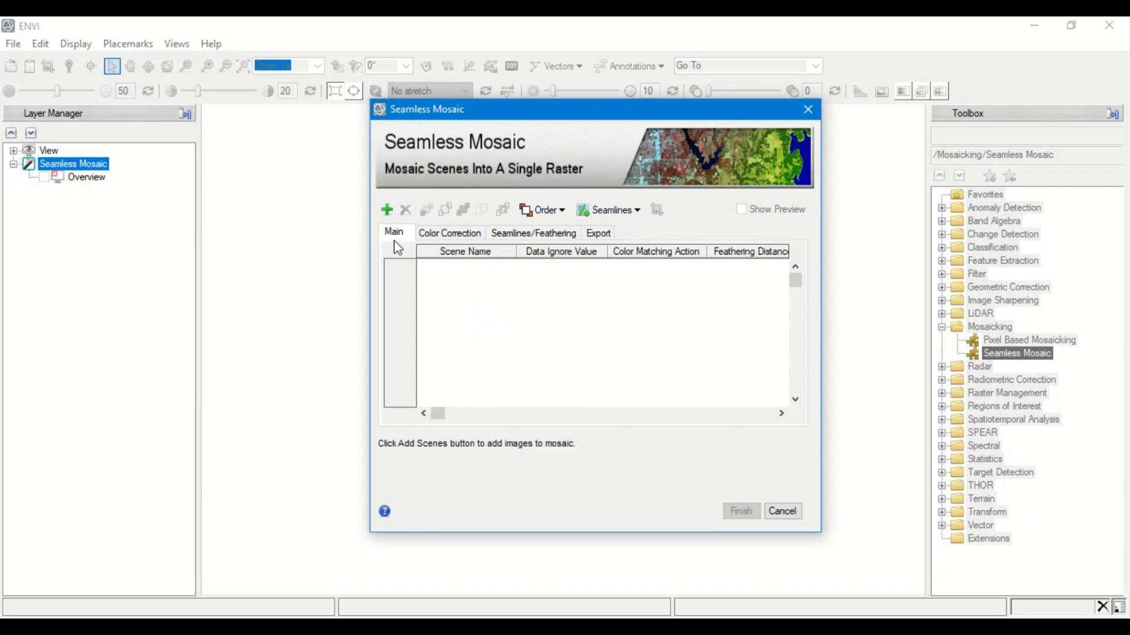
{"action": "left_click", "coordinate": [386, 210]}
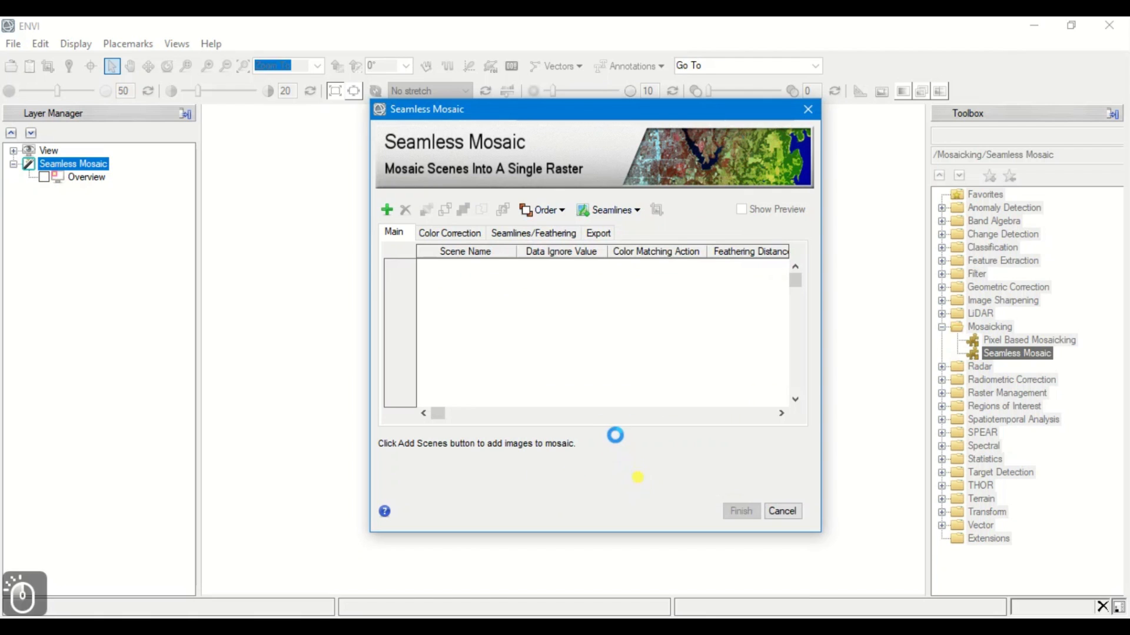
Add both Landsat scenes, marking scene 1 Adjust and scene 2 Reference.
{"action": "left_click", "coordinate": [386, 210]}
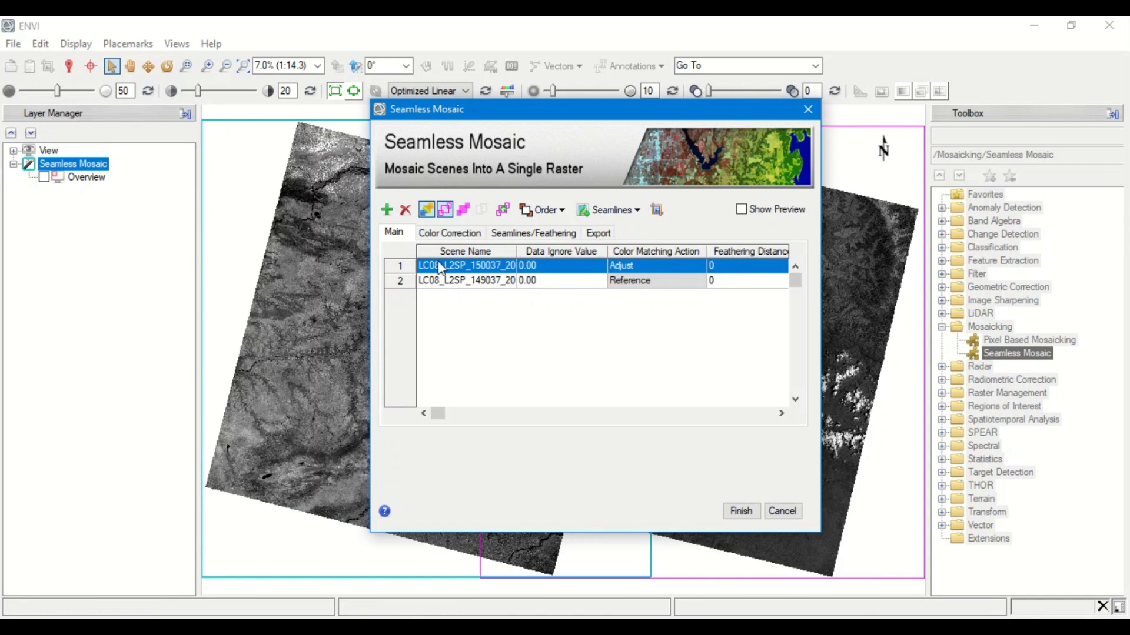
{"action": "mouse_move", "coordinate": [619, 267]}
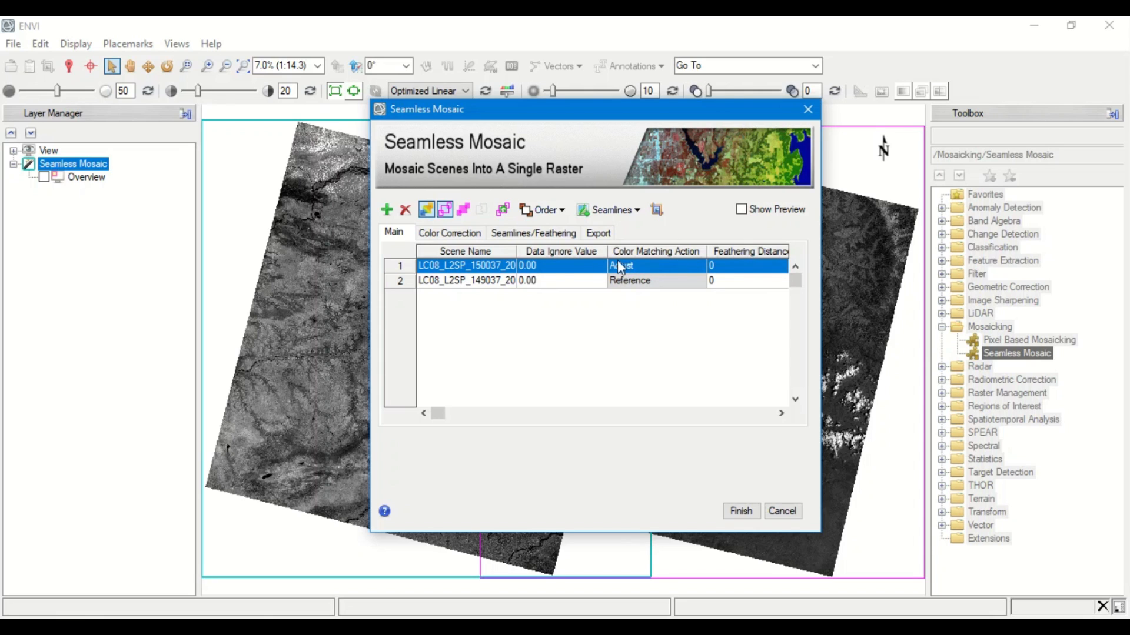
{"action": "mouse_move", "coordinate": [659, 284]}
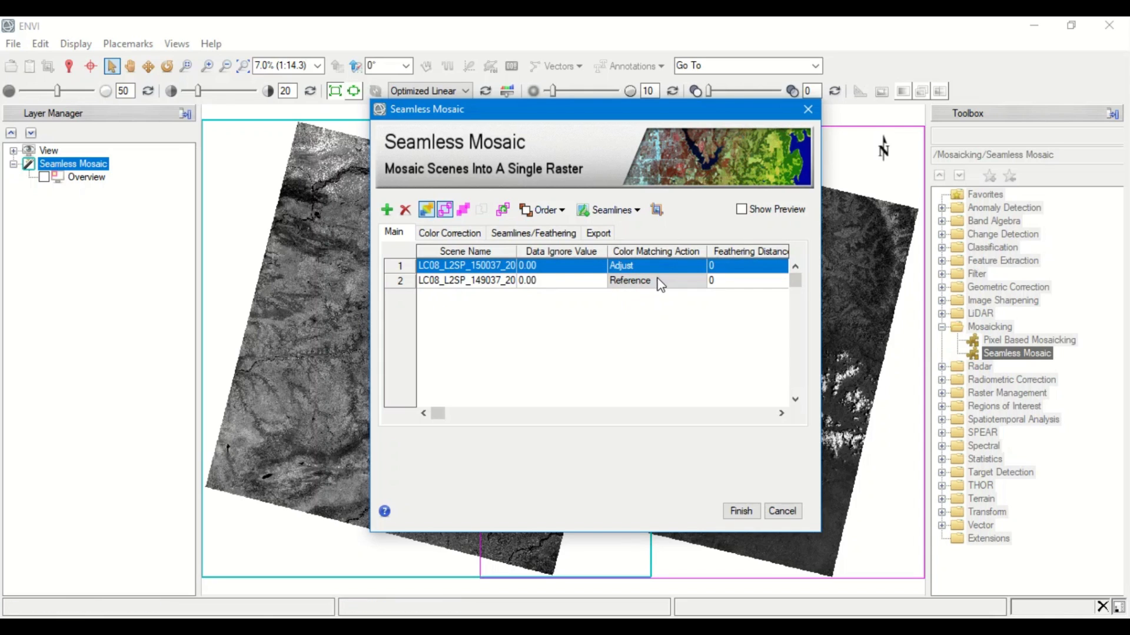
{"action": "mouse_move", "coordinate": [705, 266]}
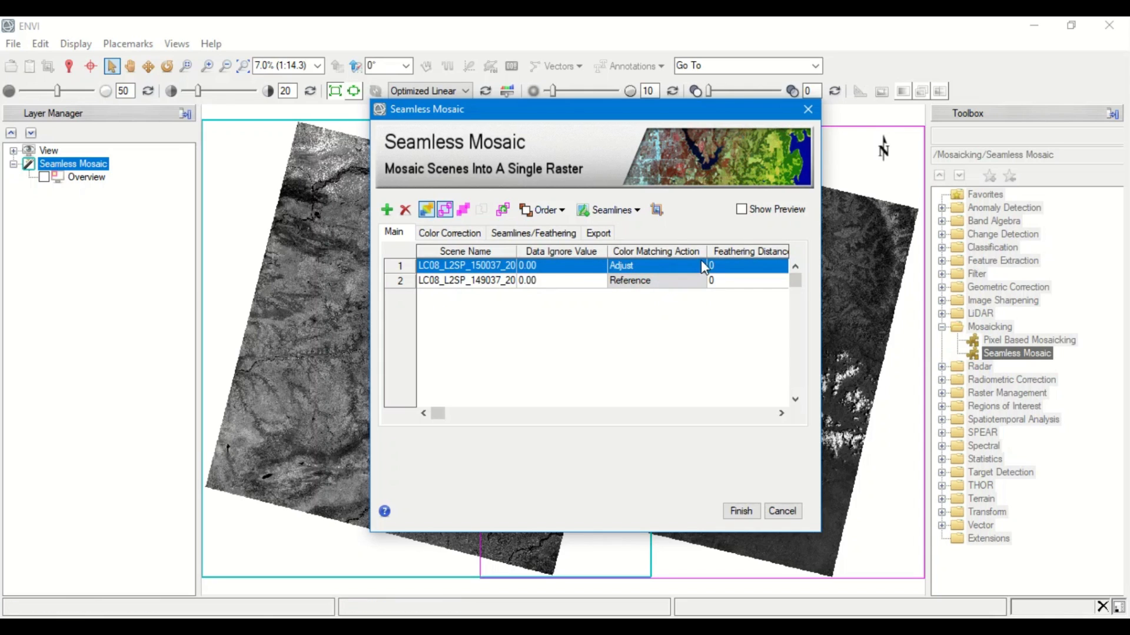
{"action": "left_click", "coordinate": [654, 280]}
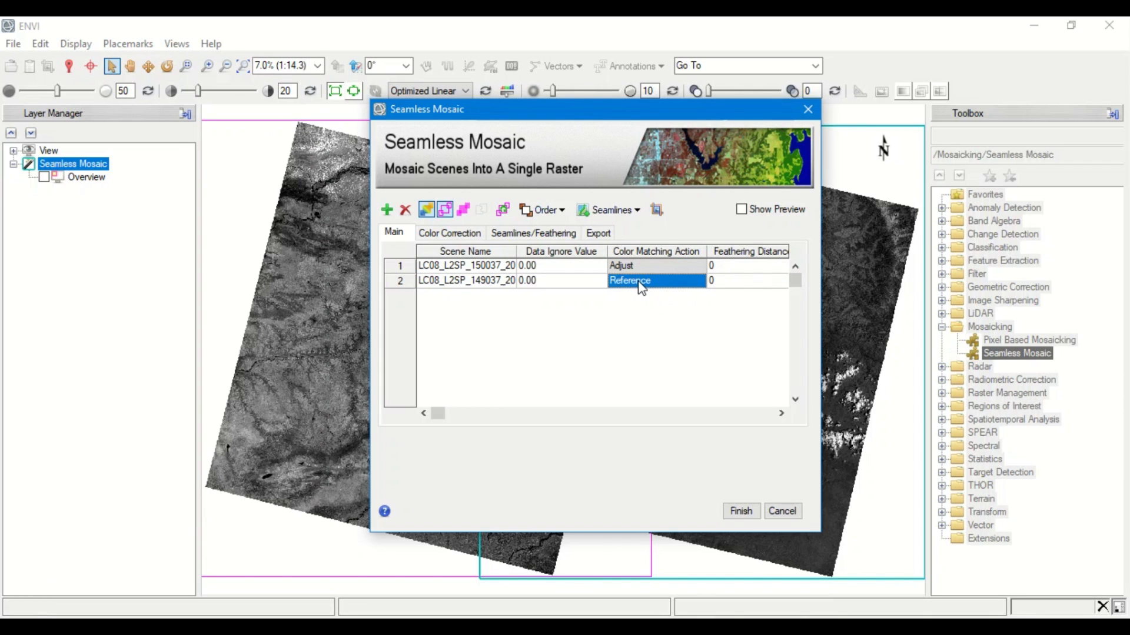
{"action": "mouse_move", "coordinate": [642, 315]}
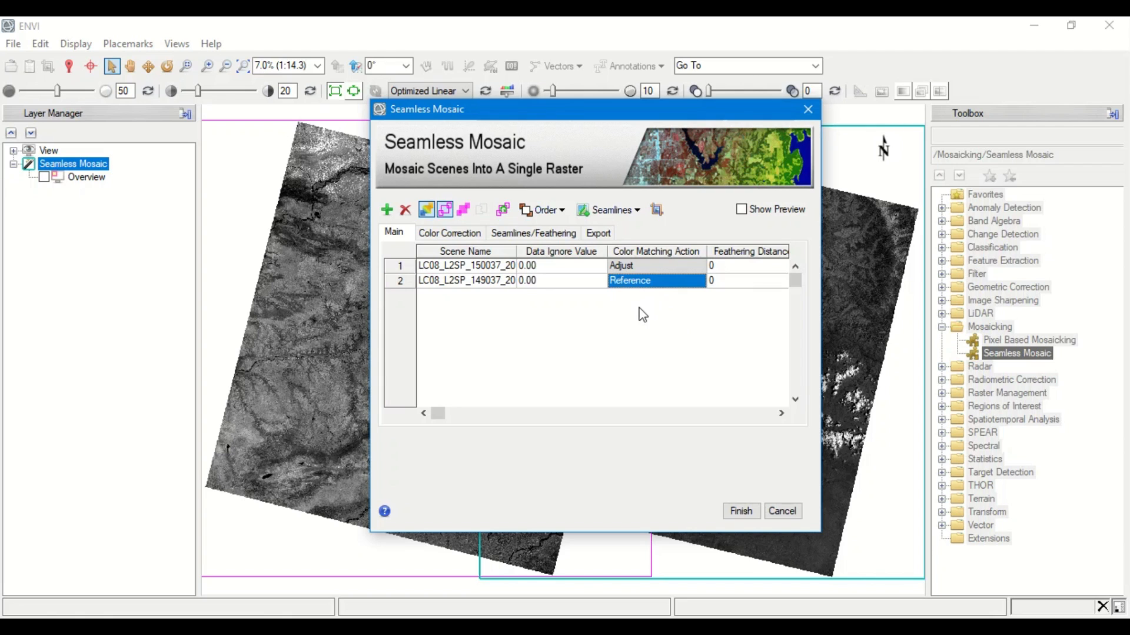
{"action": "mouse_move", "coordinate": [603, 263]}
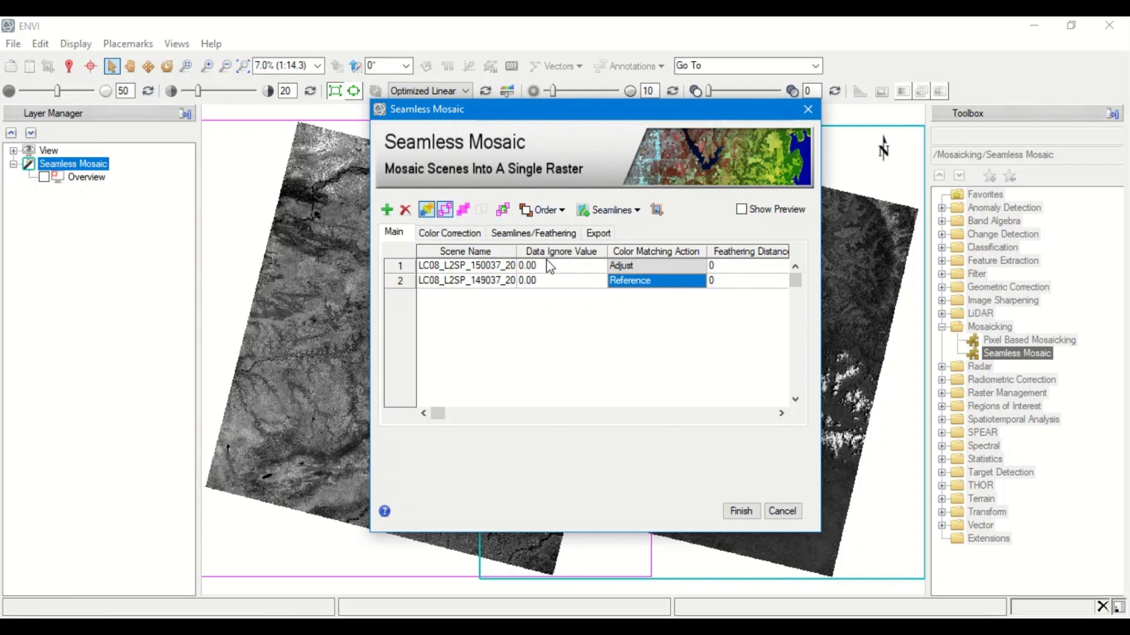
{"action": "mouse_move", "coordinate": [256, 334]}
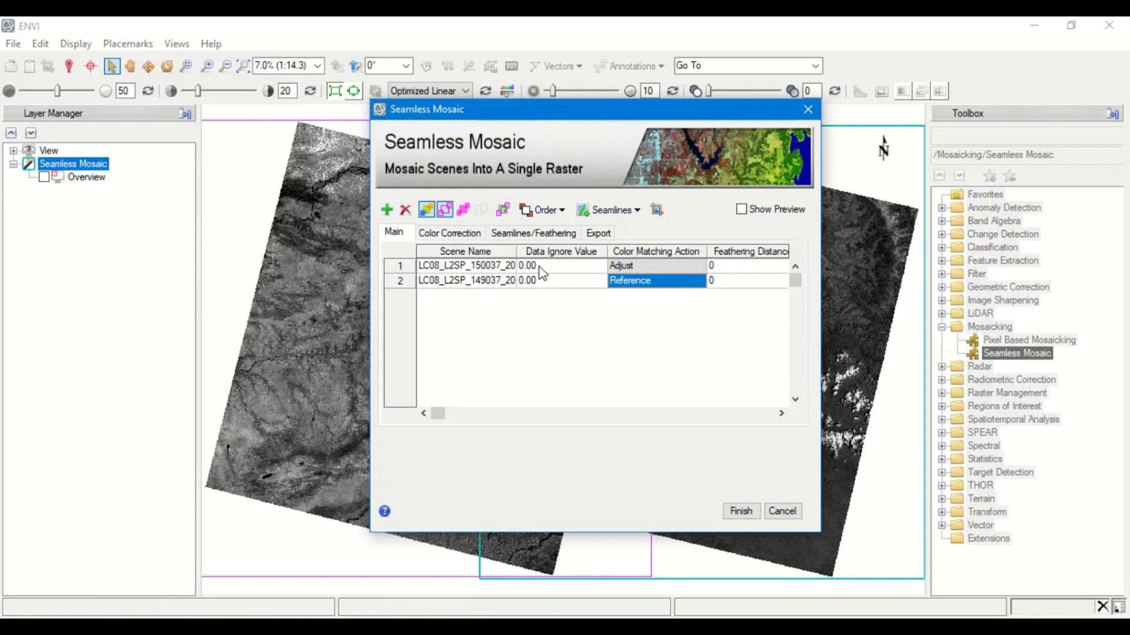
{"action": "mouse_move", "coordinate": [551, 287]}
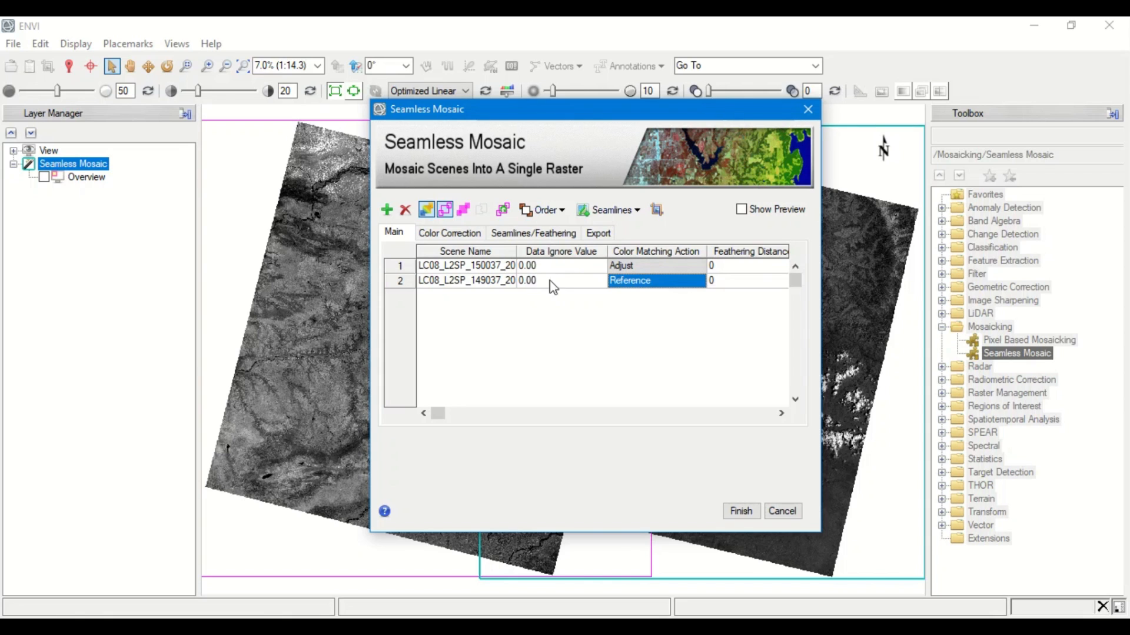
{"action": "mouse_move", "coordinate": [510, 270]}
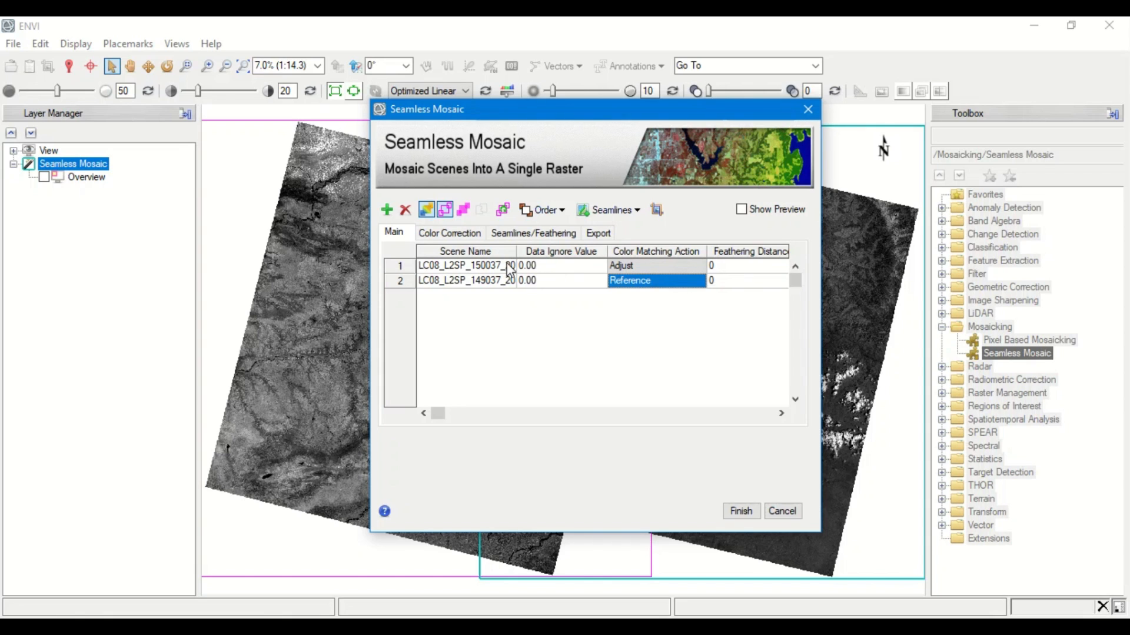
{"action": "mouse_move", "coordinate": [510, 239]}
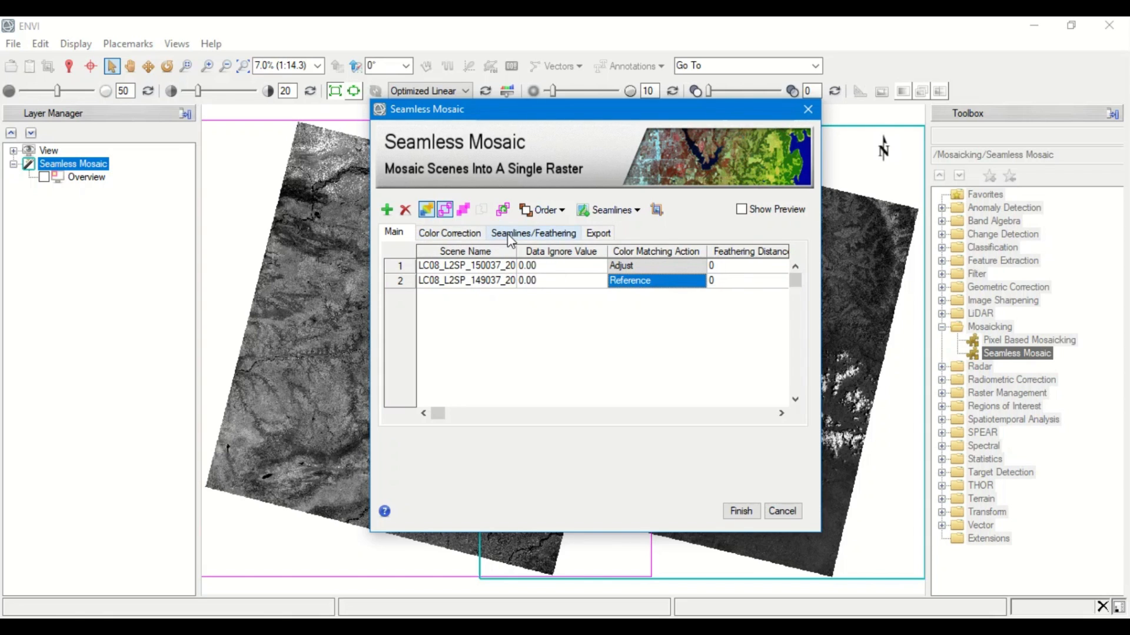
{"action": "mouse_move", "coordinate": [608, 209]}
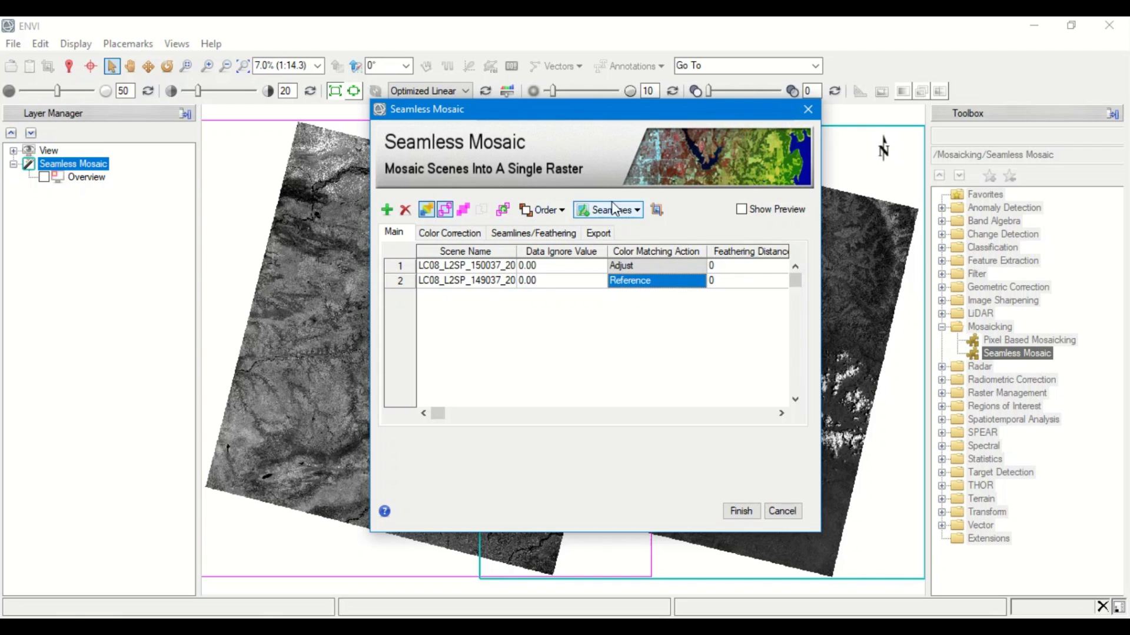
{"action": "mouse_move", "coordinate": [542, 209]}
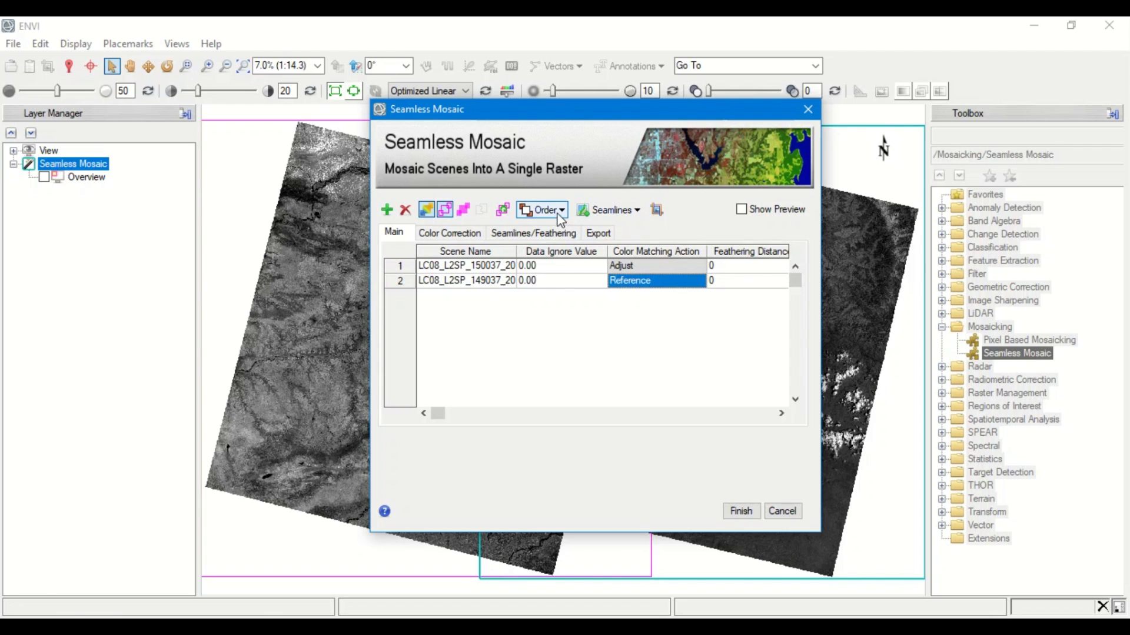
{"action": "left_click", "coordinate": [543, 209]}
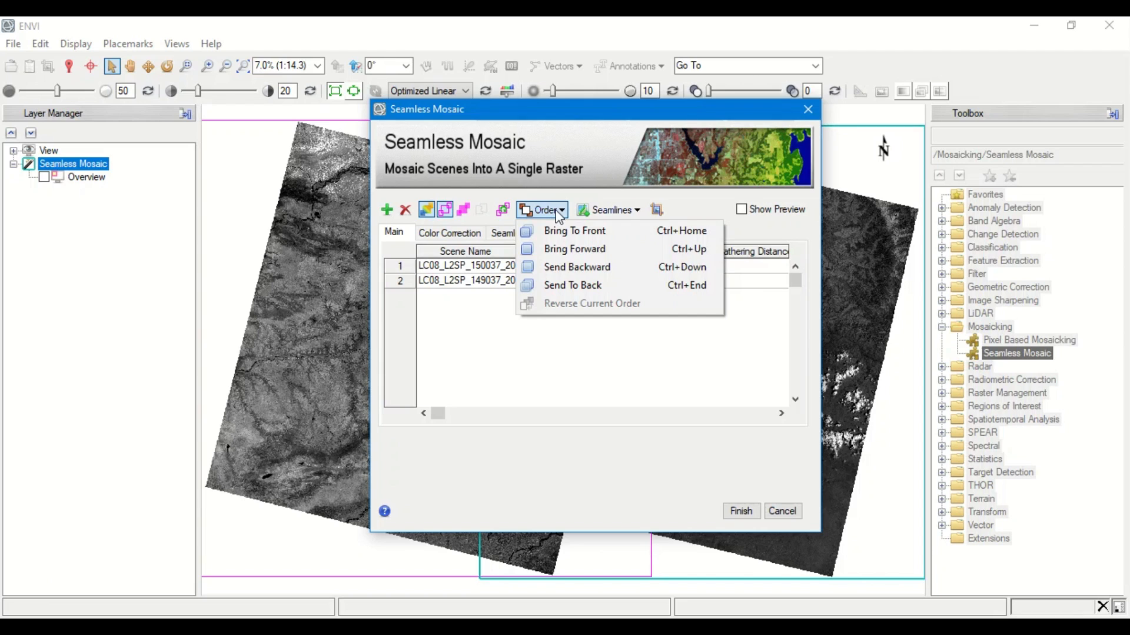
{"action": "mouse_move", "coordinate": [544, 388]}
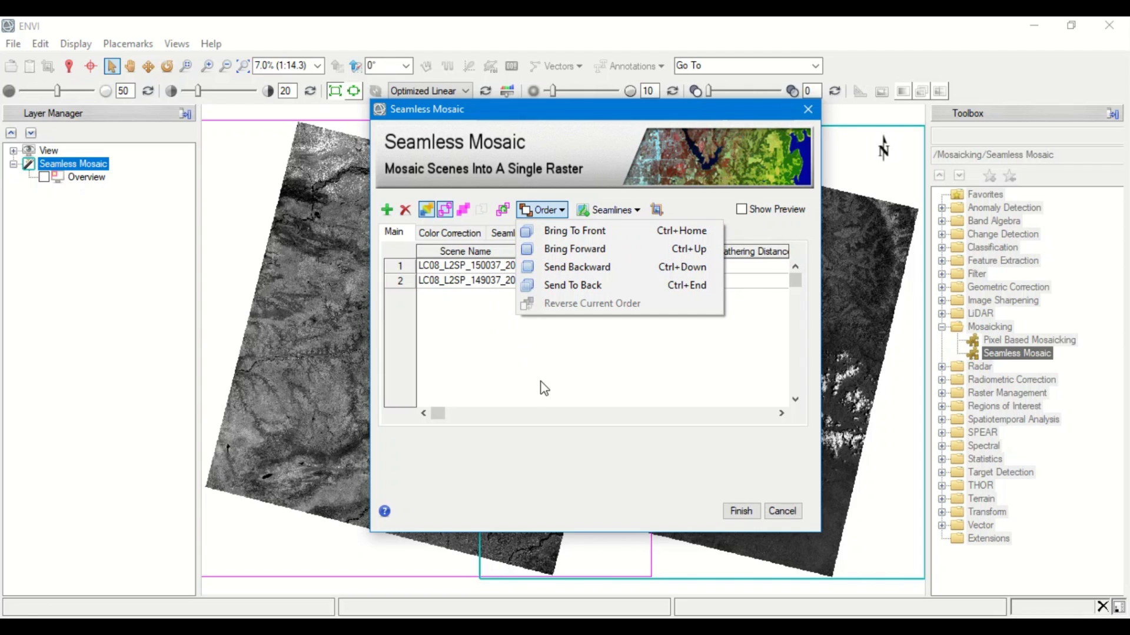
{"action": "mouse_move", "coordinate": [577, 286]}
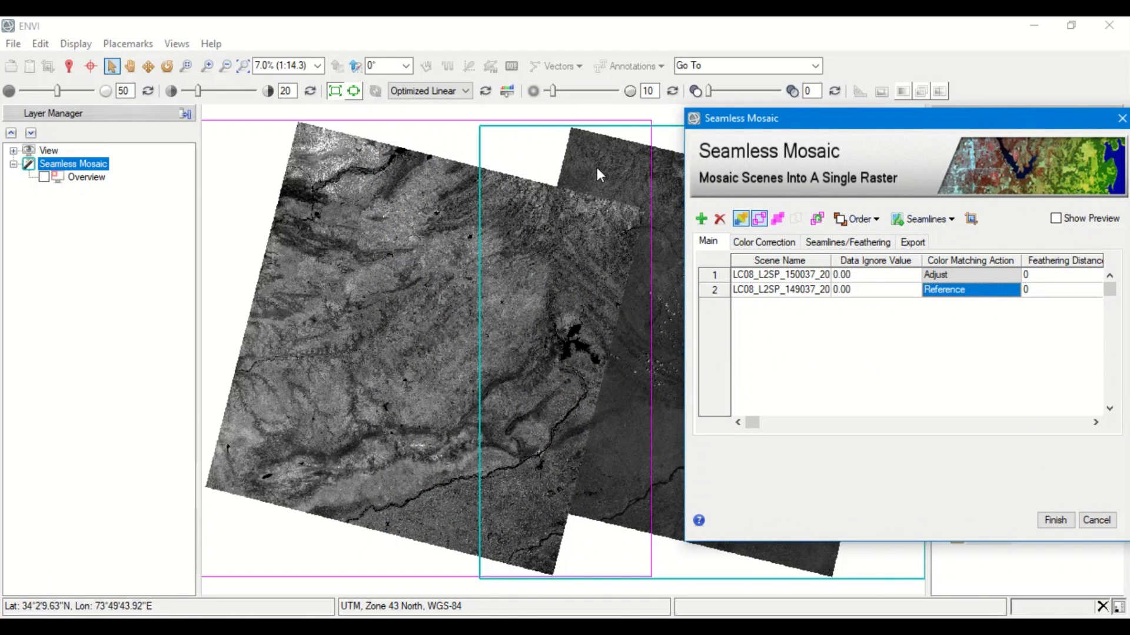
{"action": "mouse_move", "coordinate": [536, 360]}
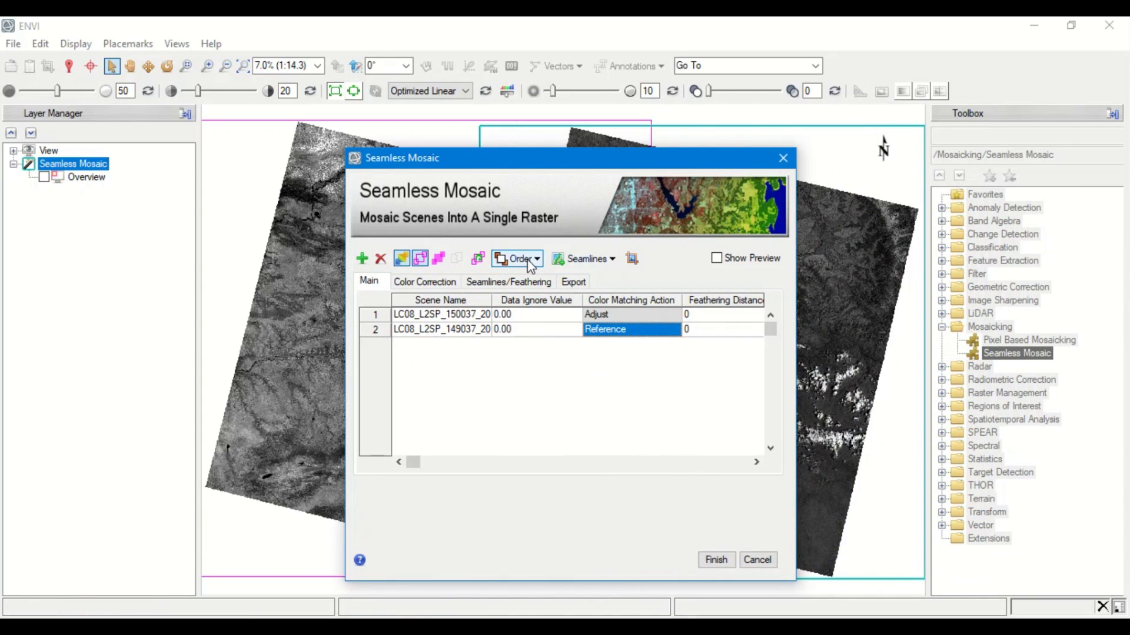
{"action": "mouse_move", "coordinate": [584, 259]}
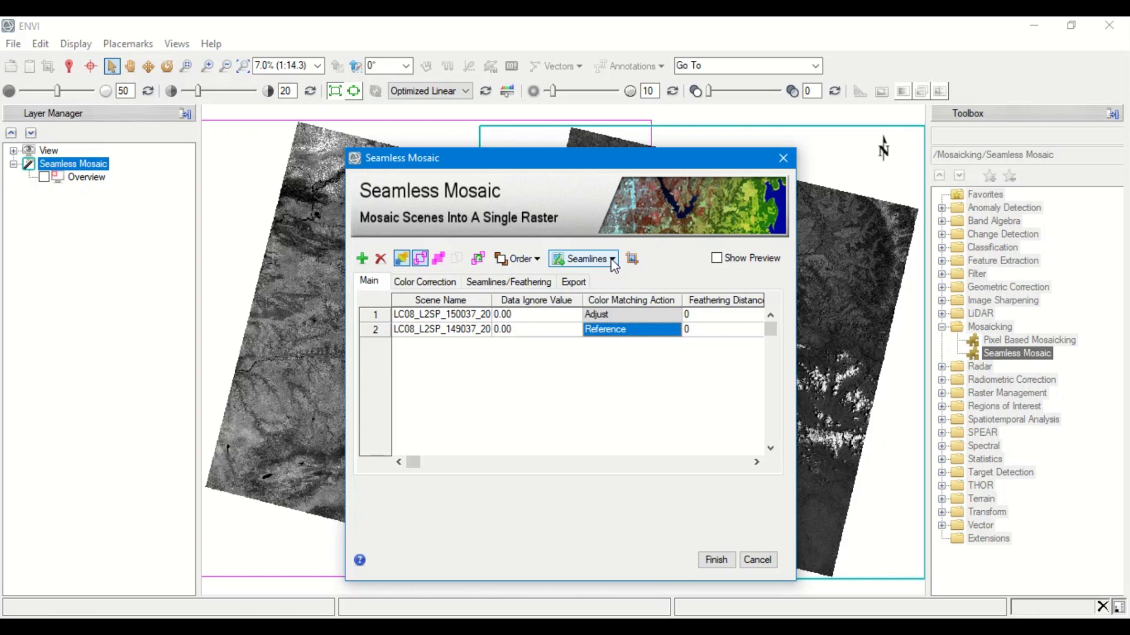
{"action": "left_click", "coordinate": [582, 257]}
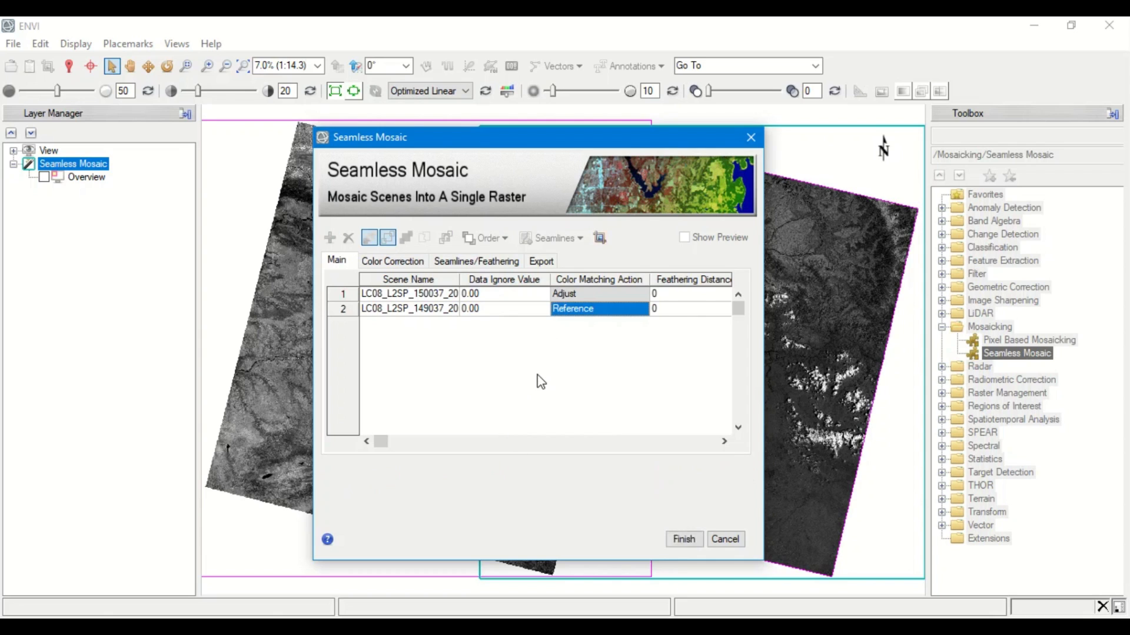
Auto-generate a seamline through the overlap of the two Landsat scenes.
{"action": "left_click", "coordinate": [683, 539]}
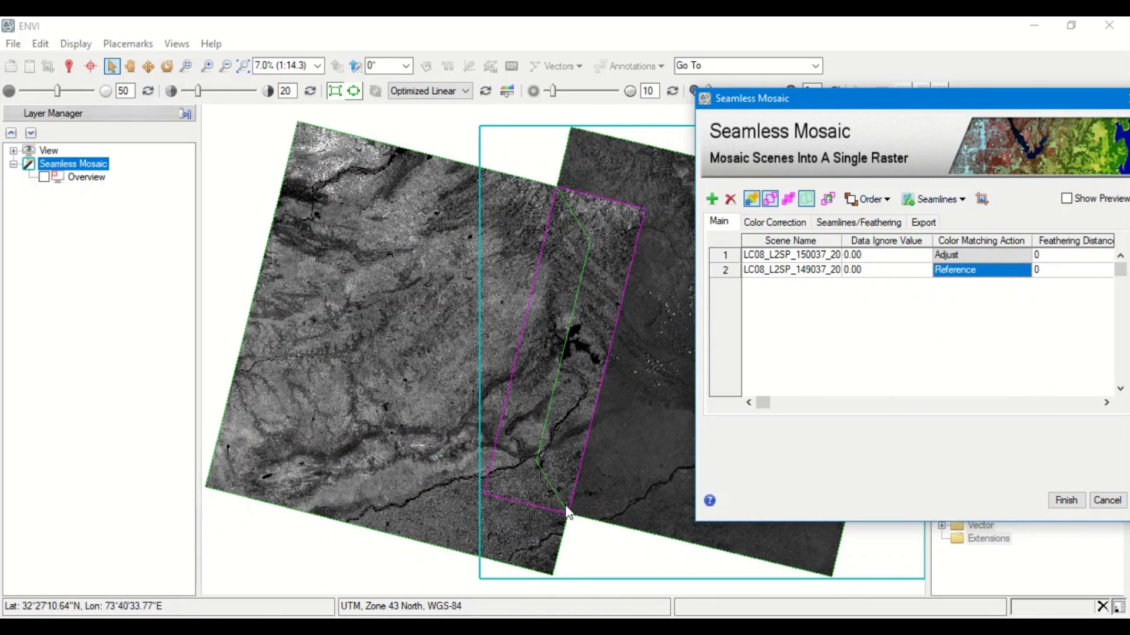
{"action": "mouse_move", "coordinate": [646, 231]}
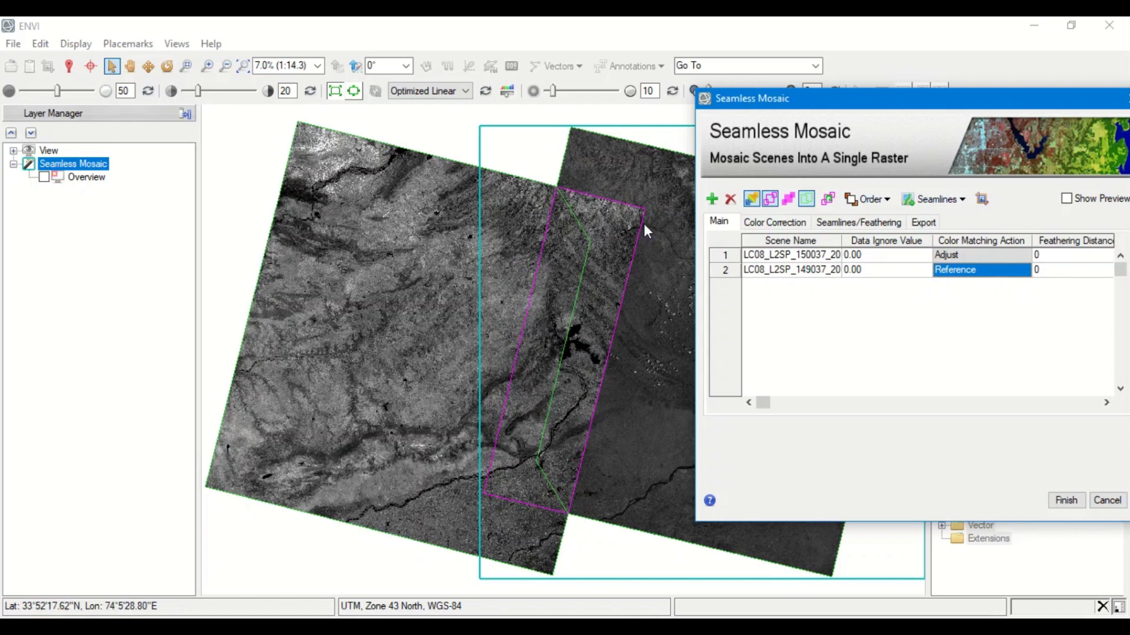
{"action": "mouse_move", "coordinate": [850, 115]}
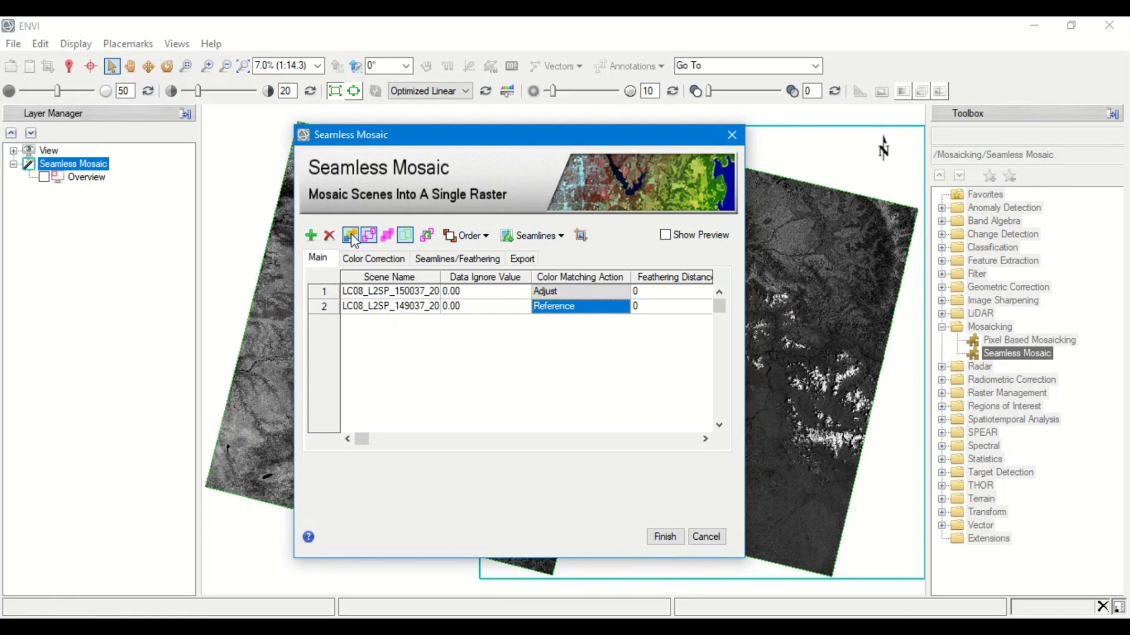
{"action": "mouse_move", "coordinate": [368, 235]}
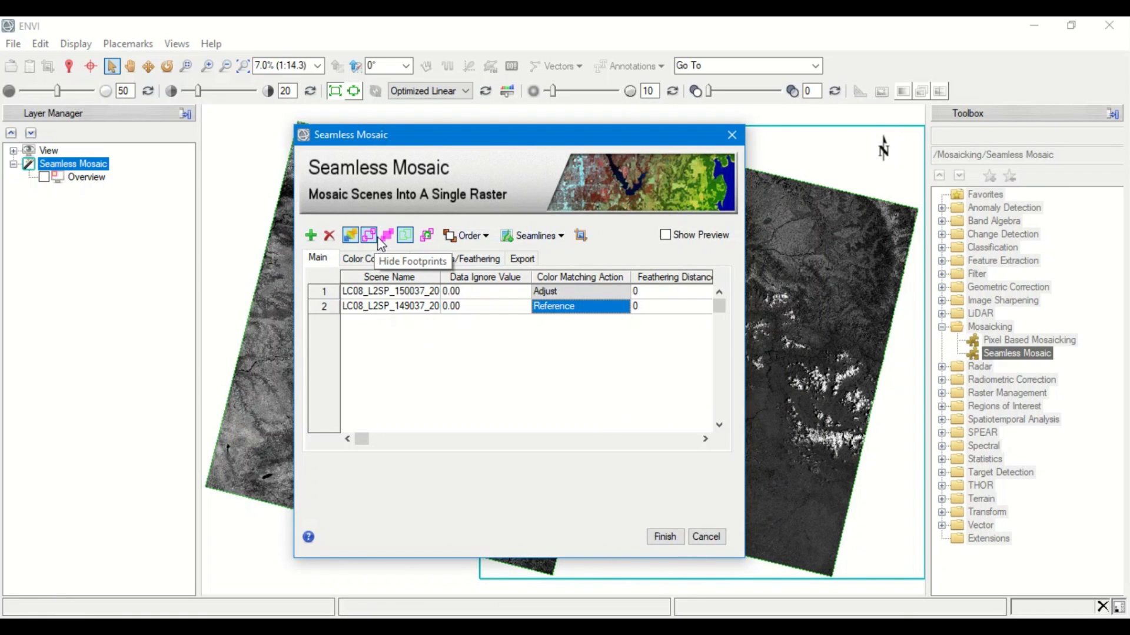
{"action": "mouse_move", "coordinate": [392, 223]}
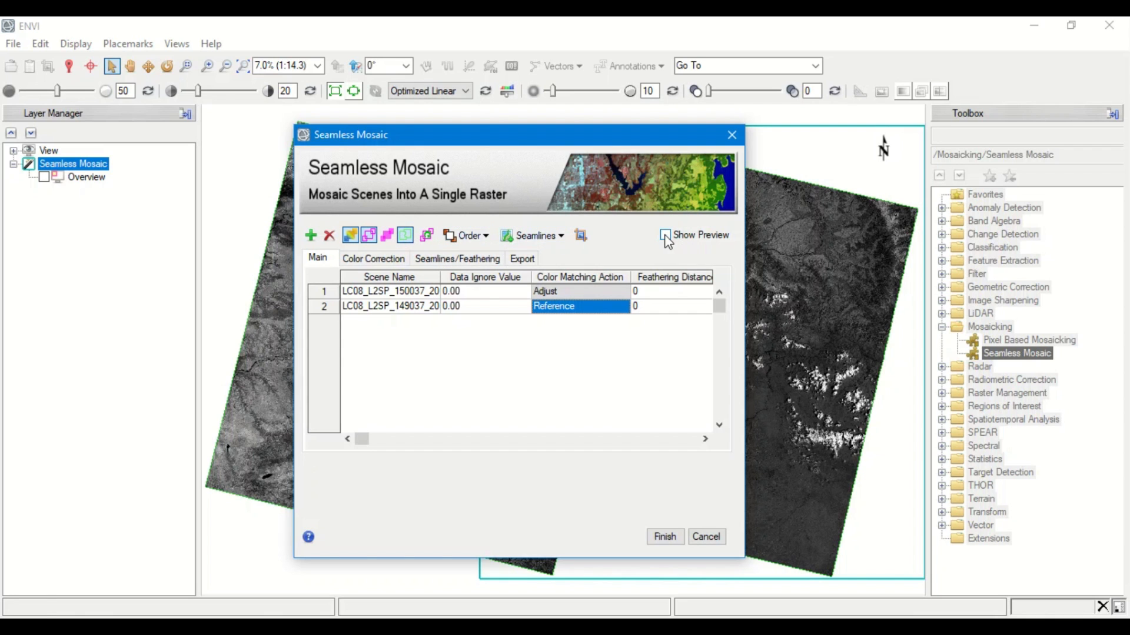
Turn on Show Preview to render the blended mosaic preview layer.
{"action": "left_click", "coordinate": [665, 235]}
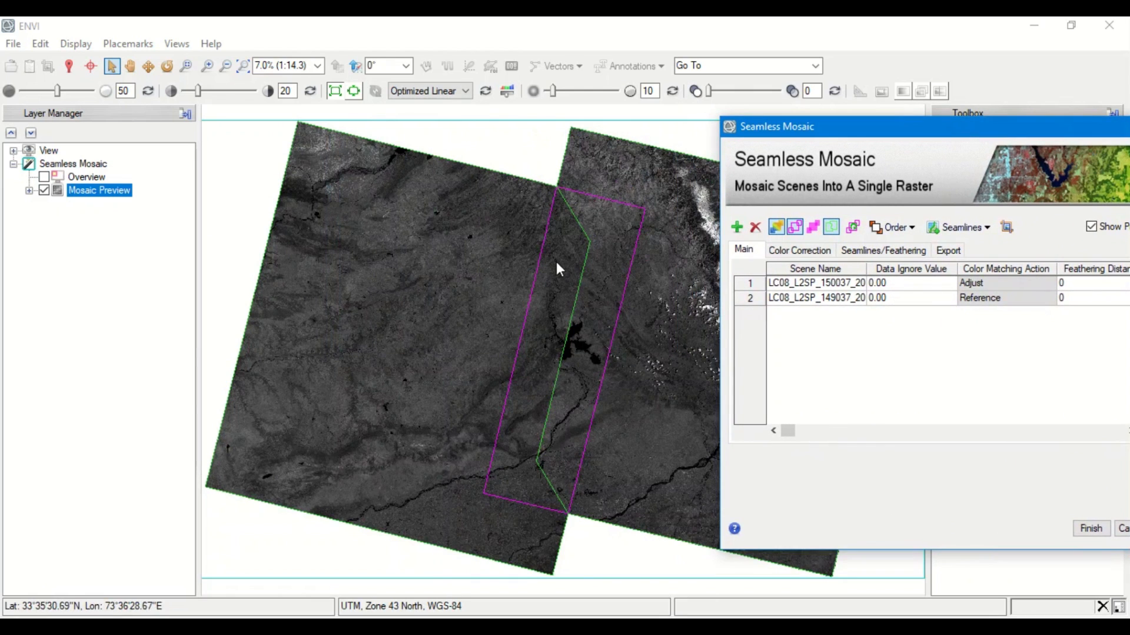
{"action": "mouse_move", "coordinate": [533, 389]}
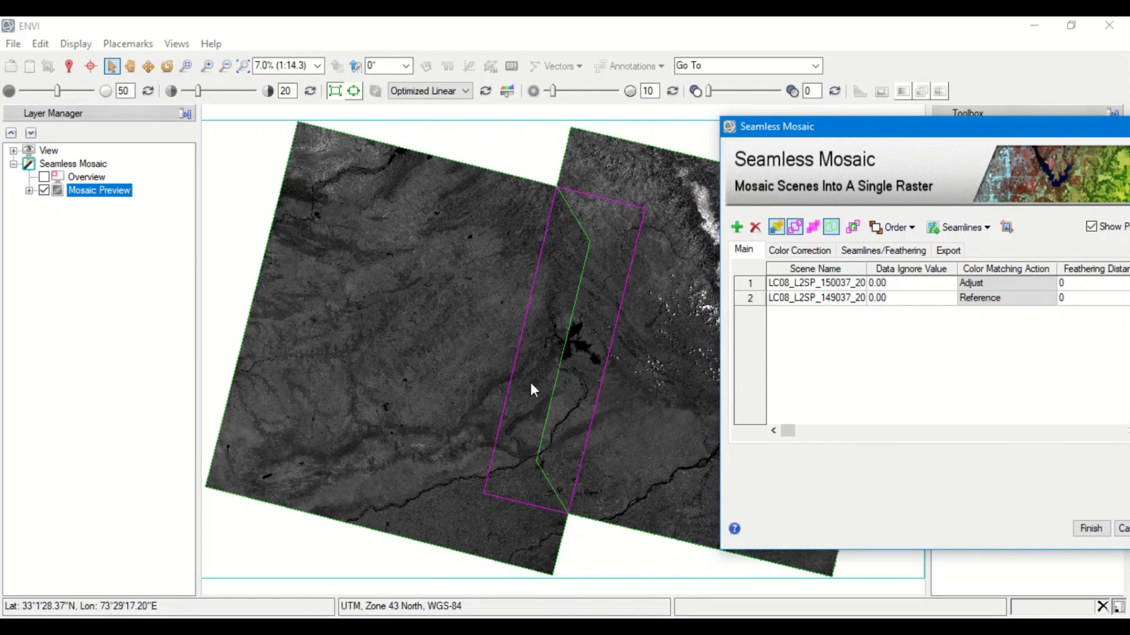